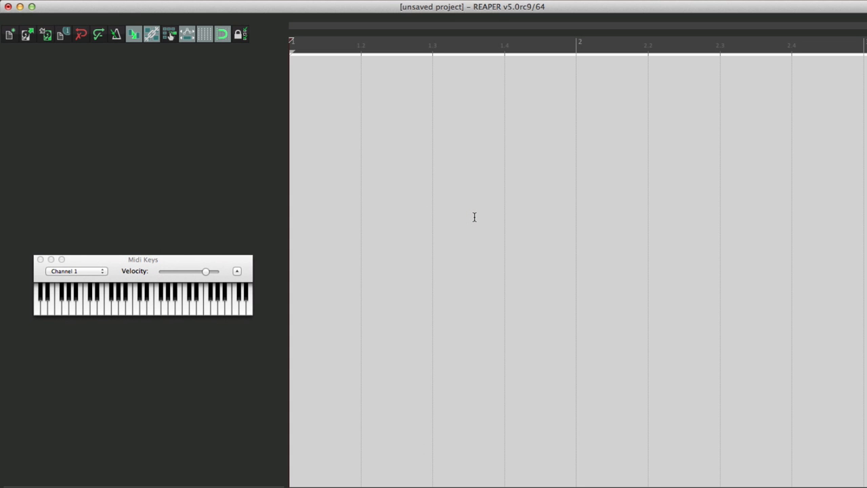
pyautogui.moveTo(158, 120)
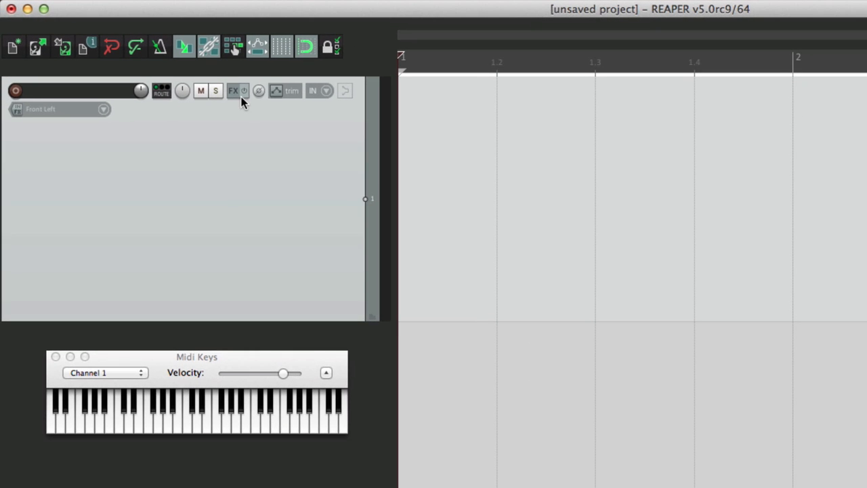
# Load a drum instrument plugin into the track's FX chain.
pyautogui.click(233, 90)
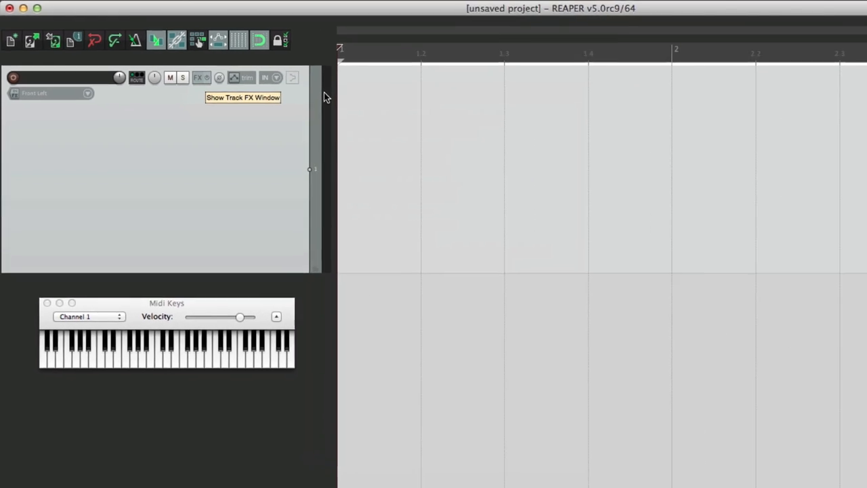
pyautogui.click(198, 76)
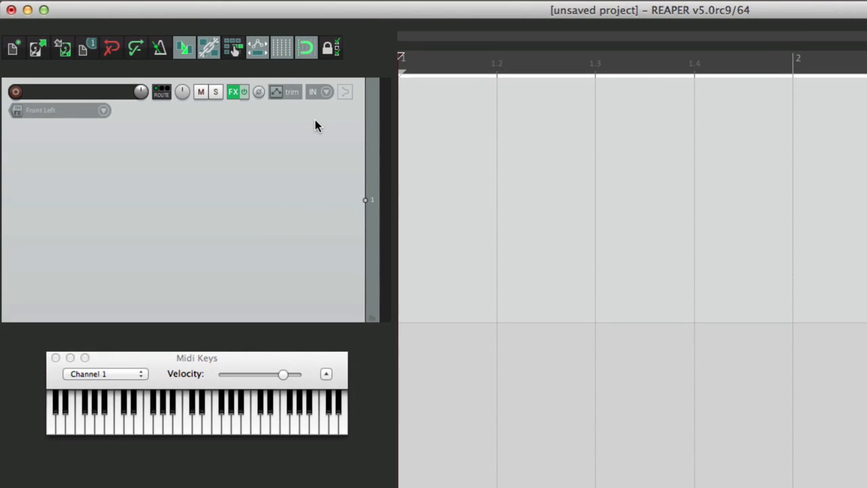
# Set the track input to MIDI: M-Audio USB and arm it for recording.
pyautogui.click(103, 110)
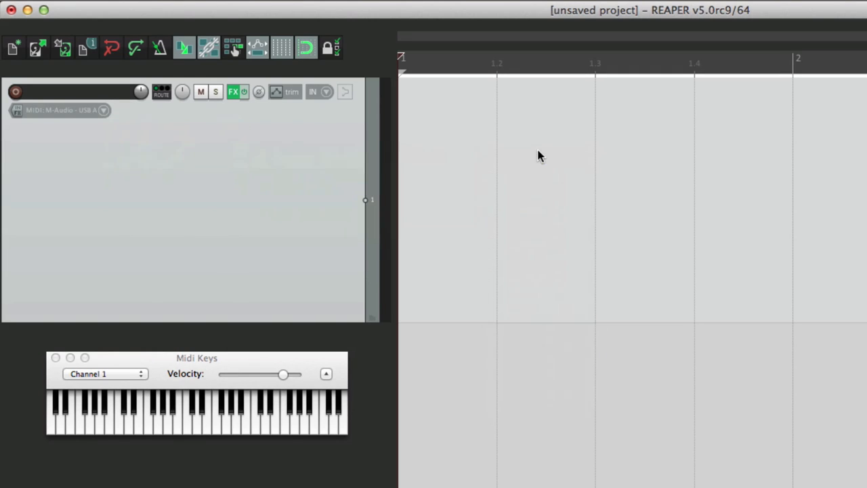
pyautogui.click(15, 93)
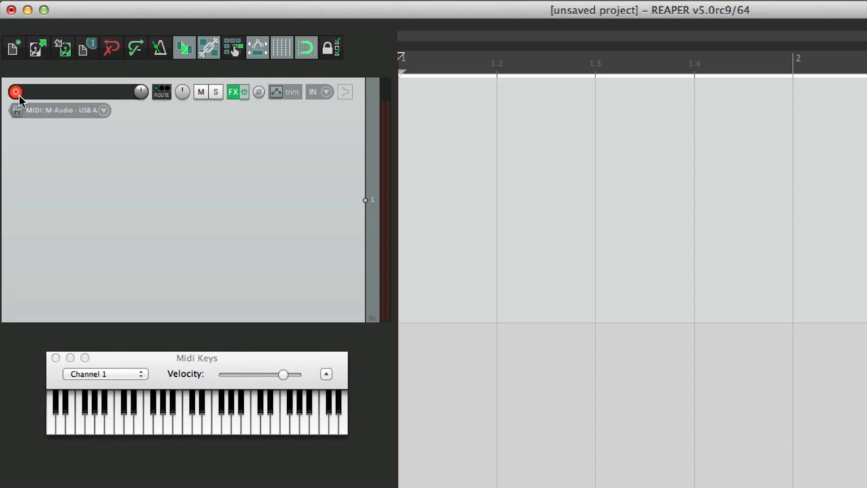
pyautogui.moveTo(155, 177)
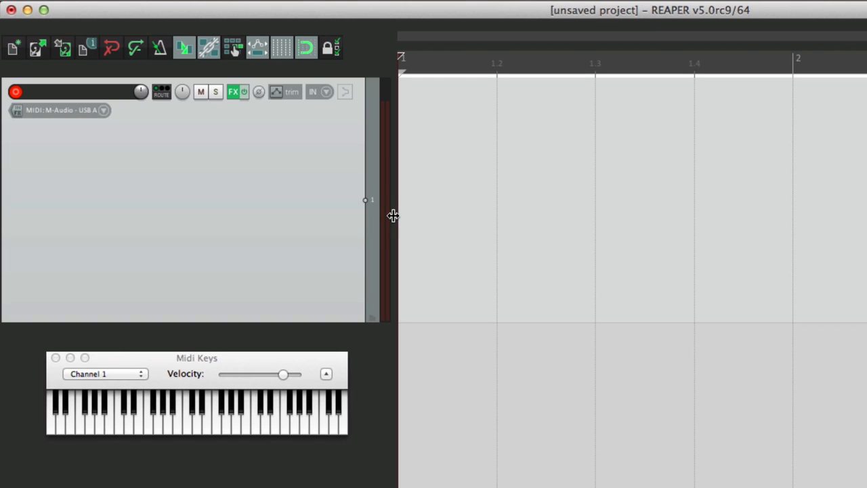
pyautogui.moveTo(186, 376)
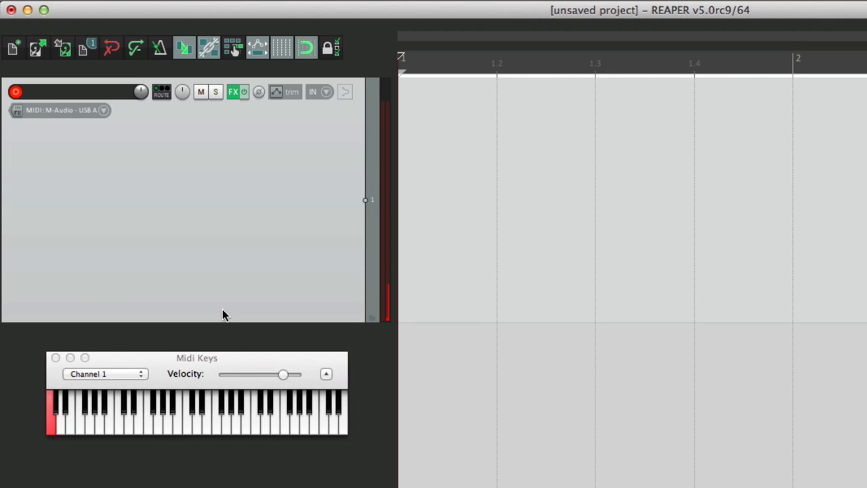
pyautogui.moveTo(346, 93)
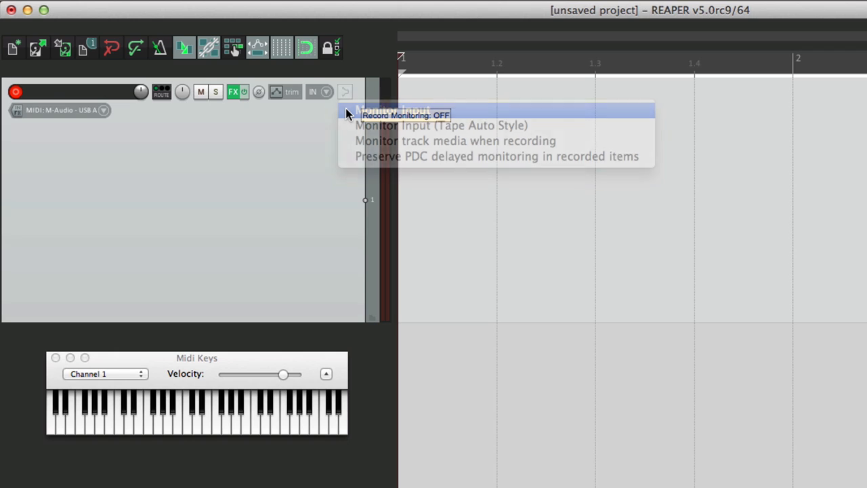
pyautogui.click(393, 111)
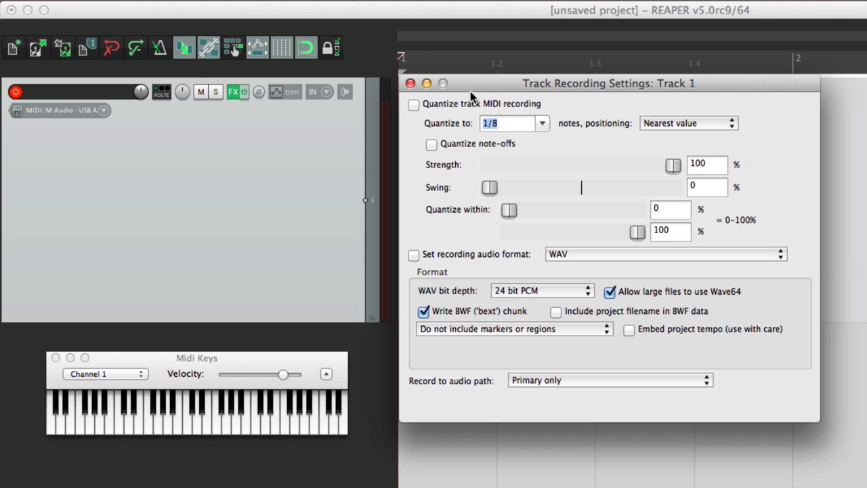
pyautogui.moveTo(459, 114)
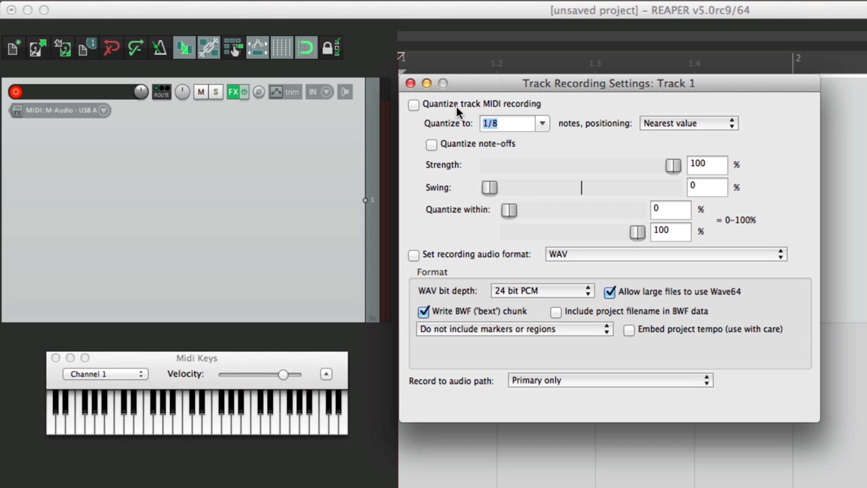
# Enable quantizing of recorded MIDI to 1/16 notes and close the recording settings.
pyautogui.click(415, 103)
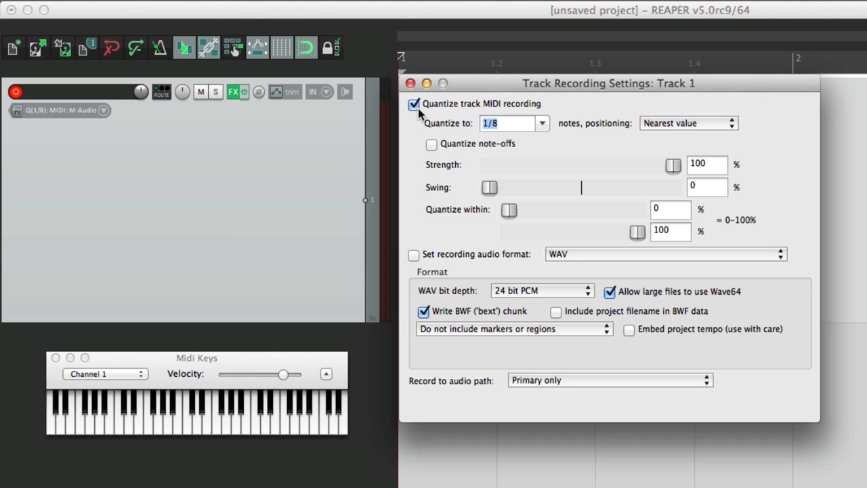
pyautogui.moveTo(541, 129)
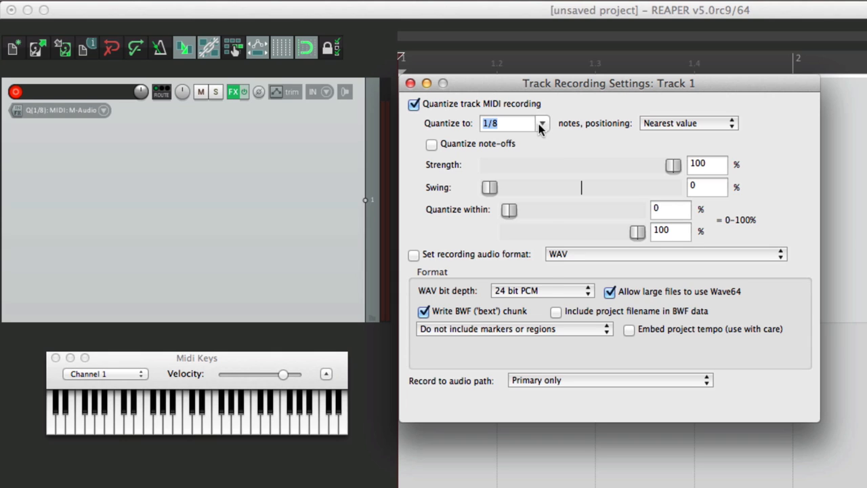
pyautogui.click(542, 122)
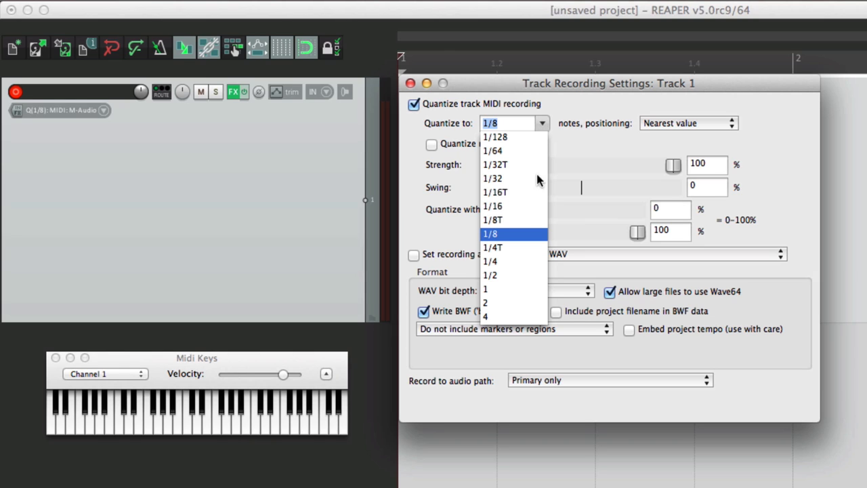
pyautogui.click(493, 206)
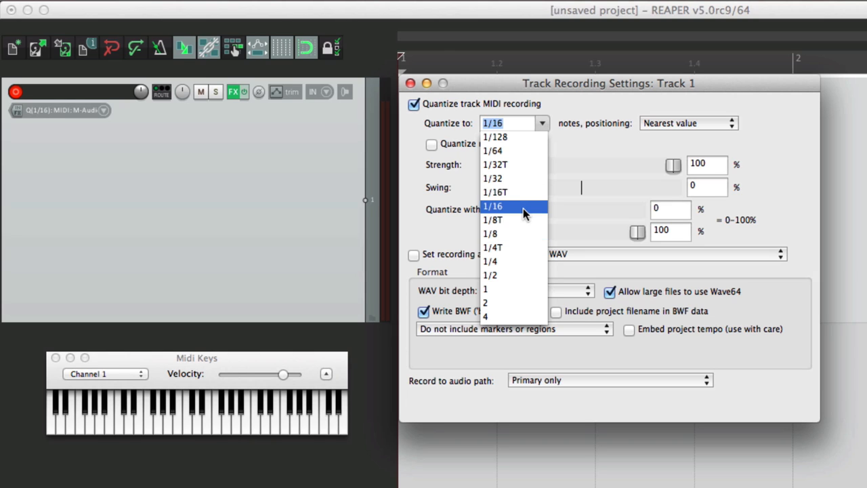
pyautogui.click(493, 205)
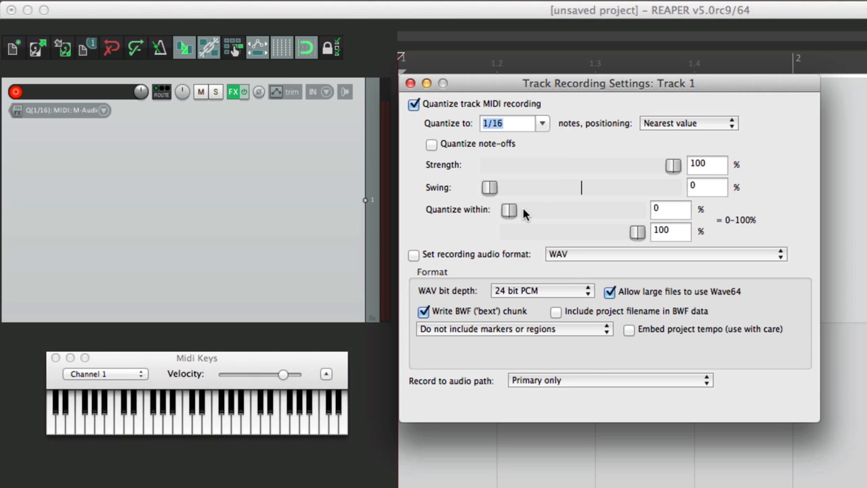
pyautogui.moveTo(413, 84)
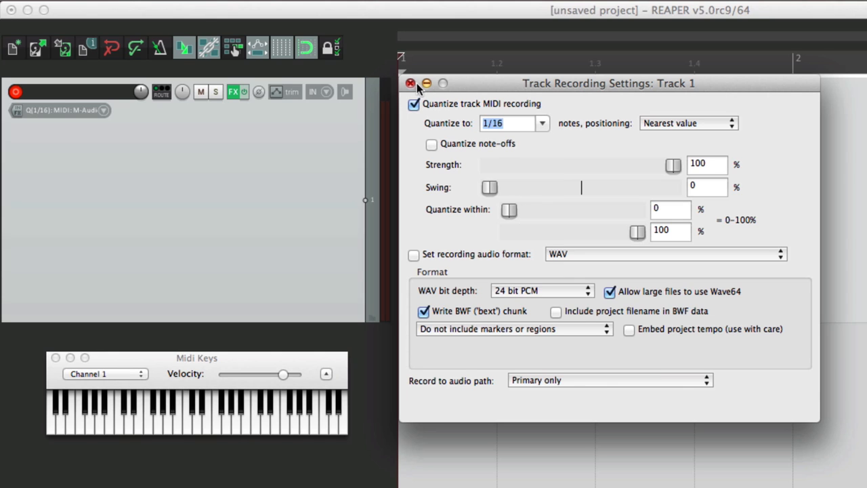
pyautogui.click(411, 83)
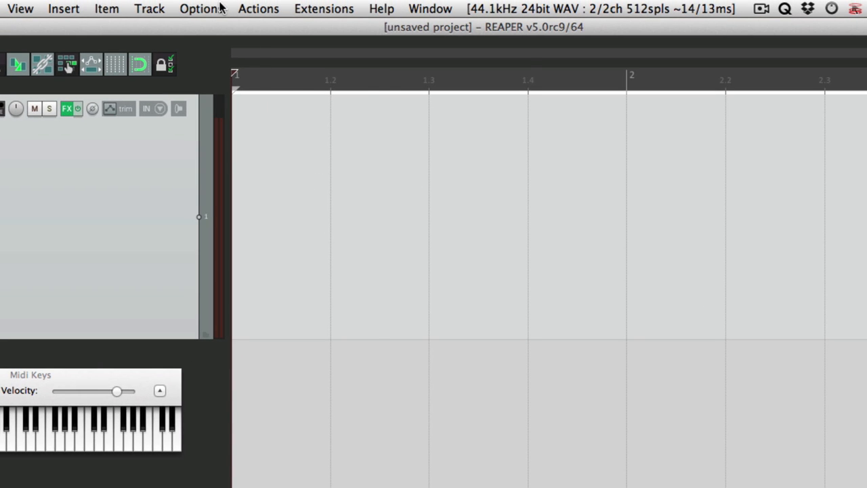
pyautogui.click(201, 8)
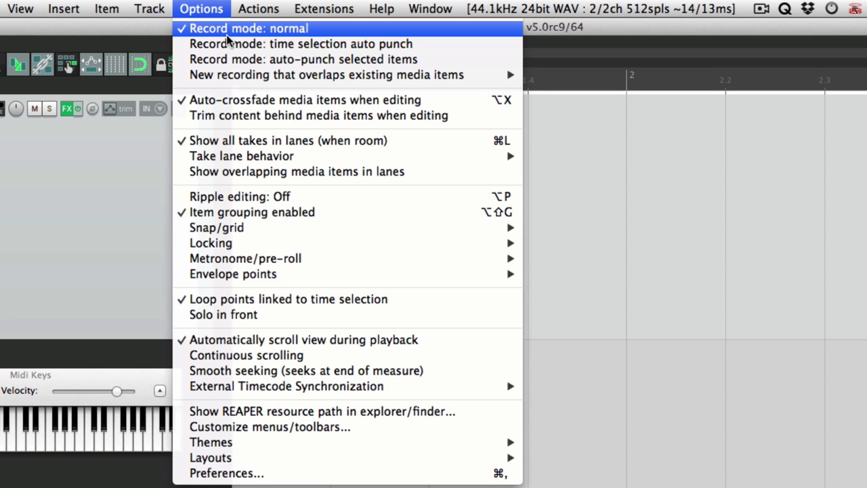
pyautogui.moveTo(325, 75)
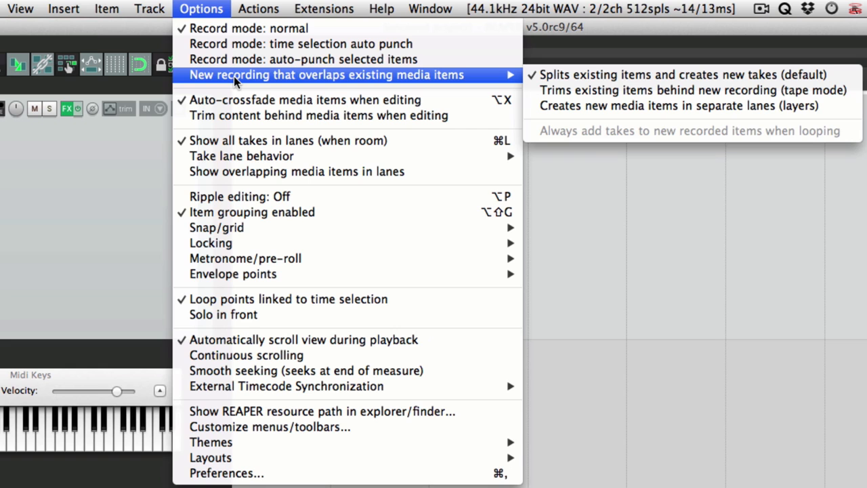
pyautogui.moveTo(134, 161)
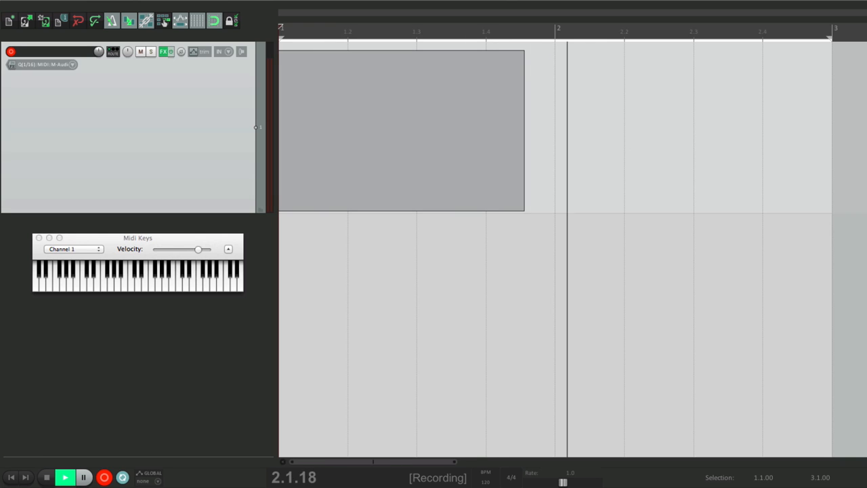
# Loop-record drum takes over bars 1–2, play back, stop, and bring up the item's actions.
pyautogui.click(35, 278)
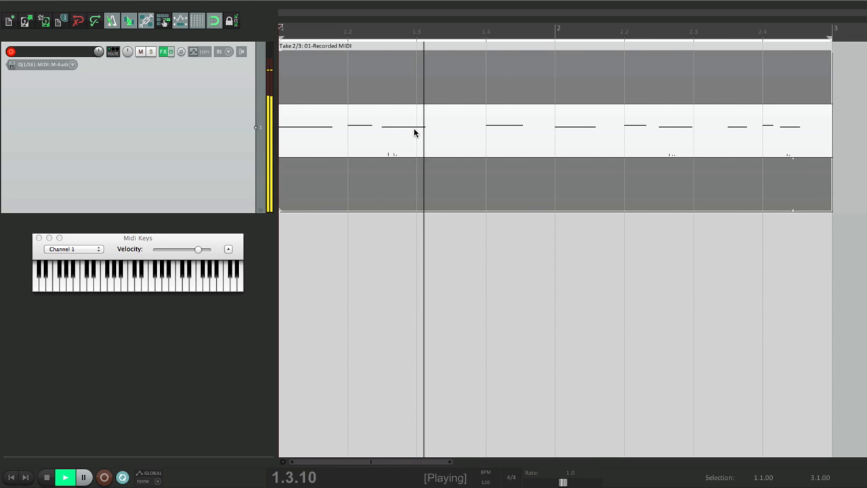
pyautogui.click(46, 476)
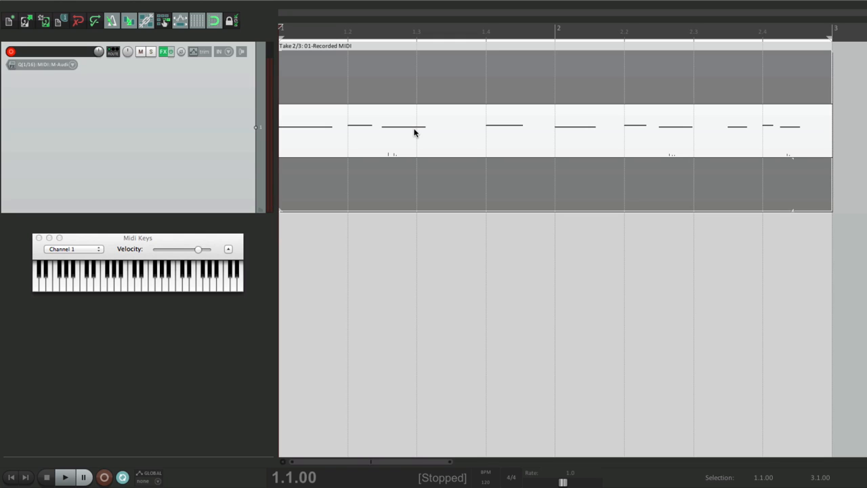
pyautogui.rightClick(415, 133)
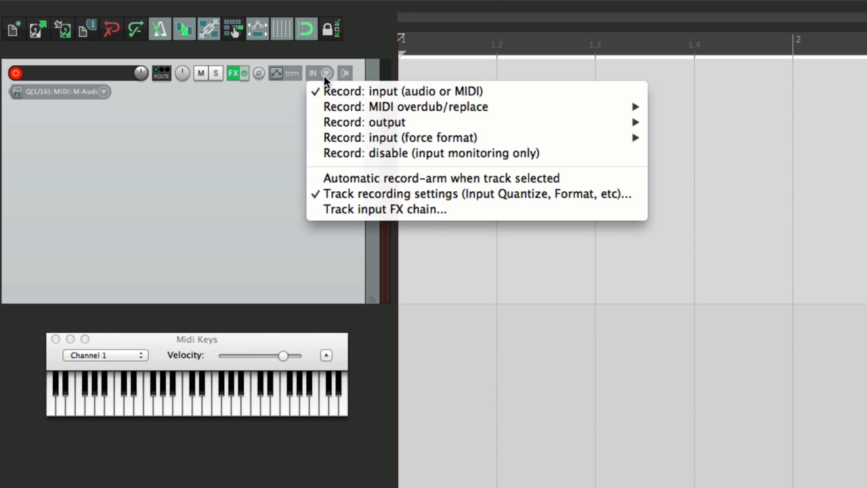
pyautogui.moveTo(403, 91)
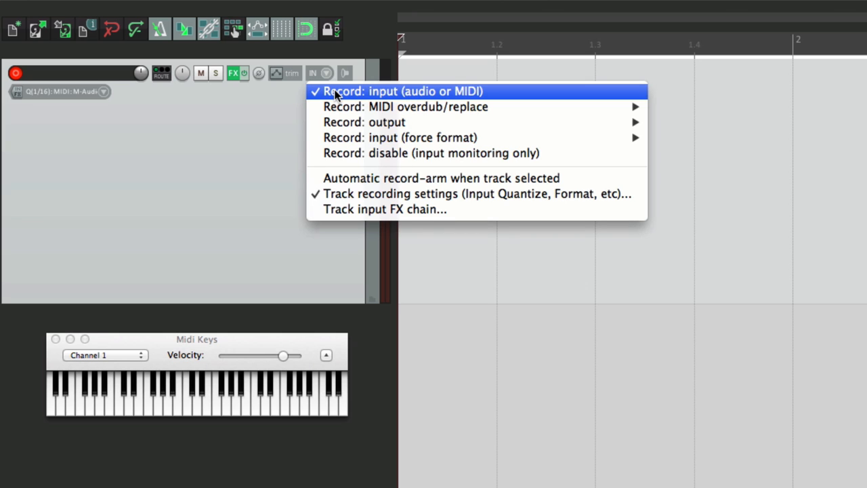
pyautogui.moveTo(405, 105)
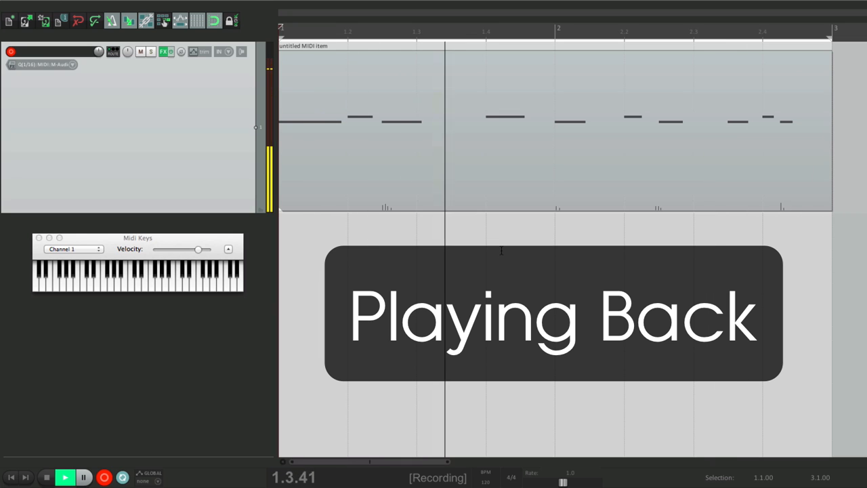
# Stop the trial recording pass before clearing the track.
pyautogui.click(46, 476)
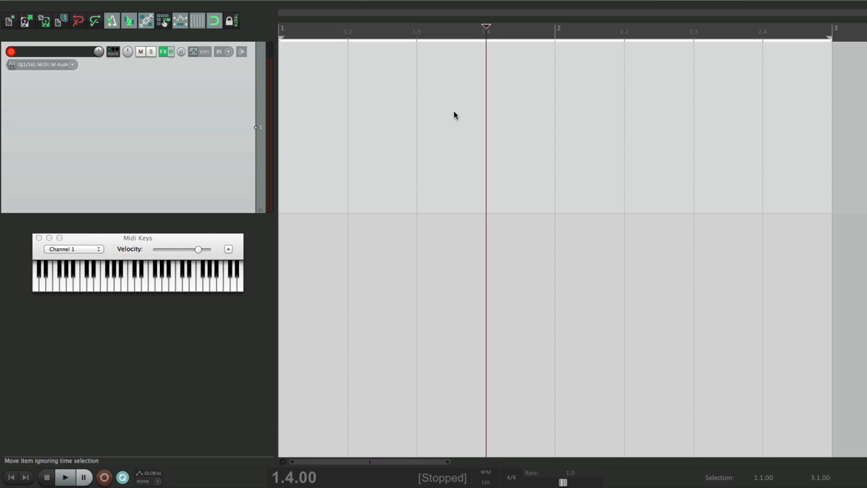
# Record a two-bar drum pass on the empty track and open the item for note editing.
pyautogui.click(104, 477)
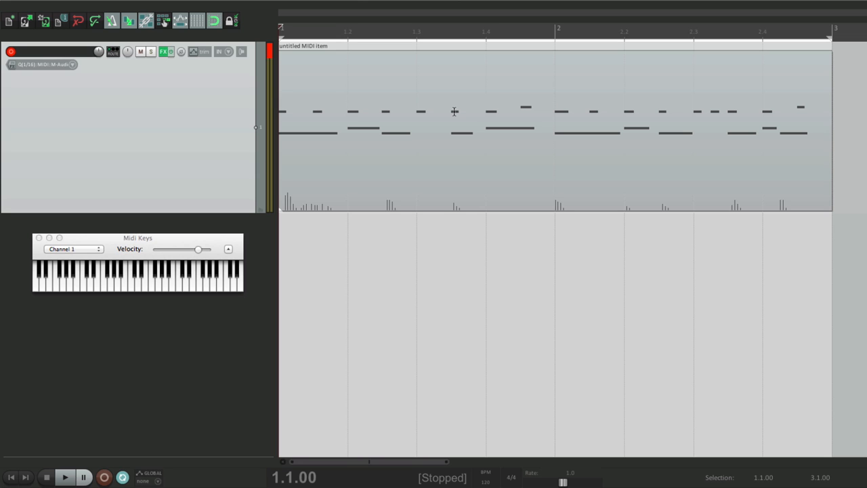
pyautogui.doubleClick(454, 111)
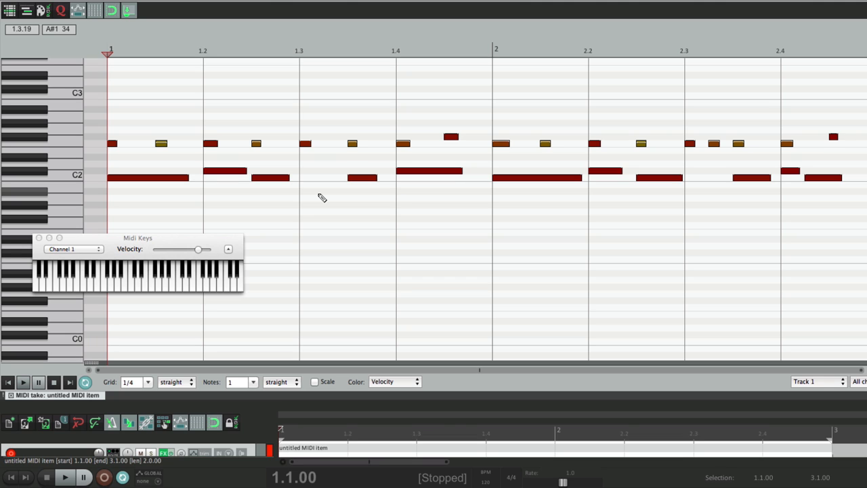
pyautogui.moveTo(465, 149)
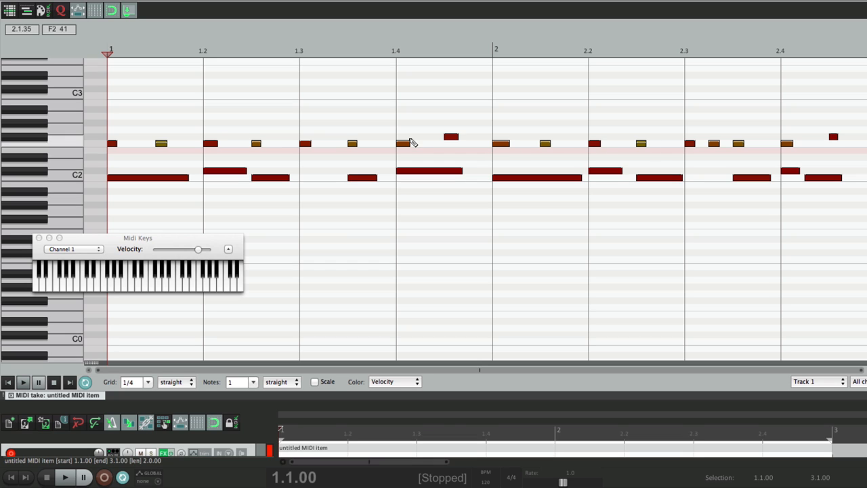
pyautogui.moveTo(73, 179)
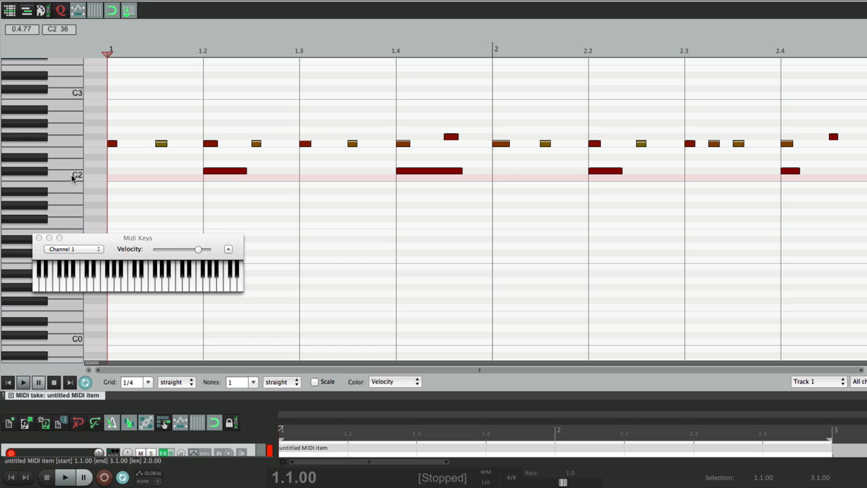
# Select every repeated note on the C2 lane for deletion.
pyautogui.click(21, 382)
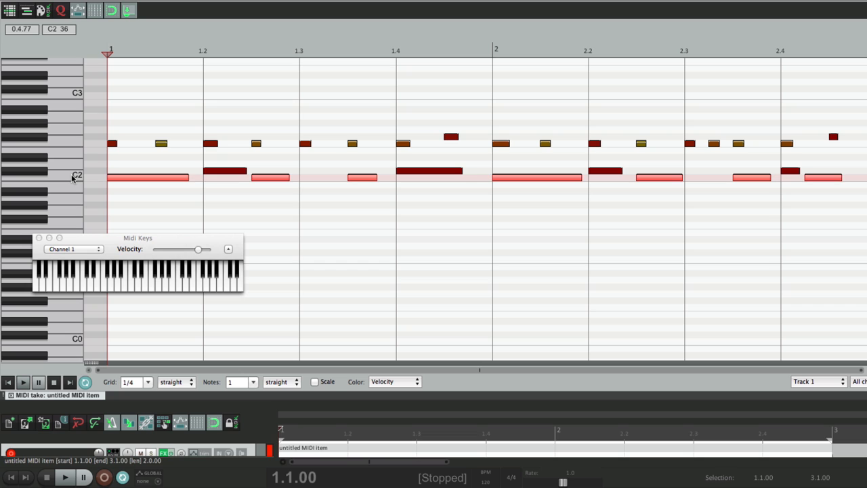
pyautogui.moveTo(67, 144)
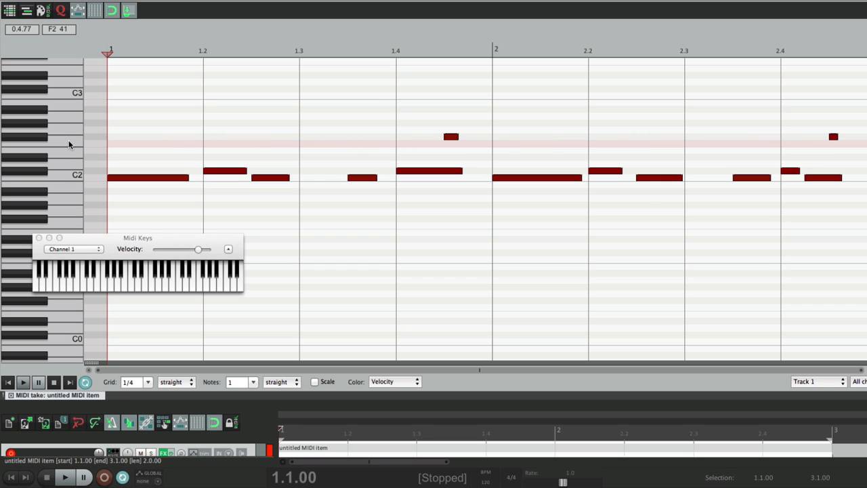
pyautogui.moveTo(41, 138)
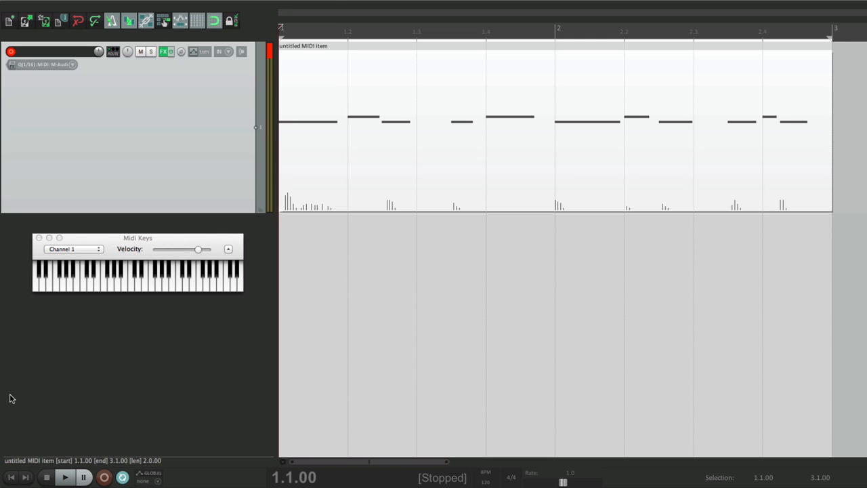
# Overdub further drum passes over the loop, stopping between passes.
pyautogui.click(65, 476)
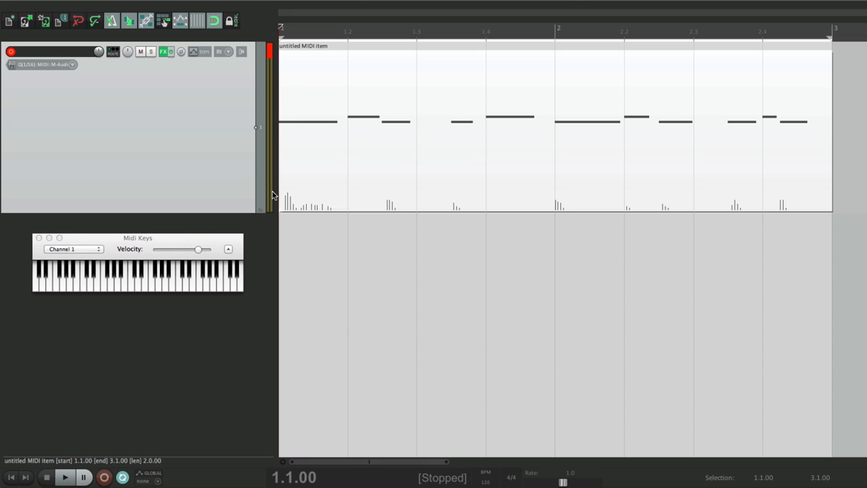
pyautogui.click(104, 477)
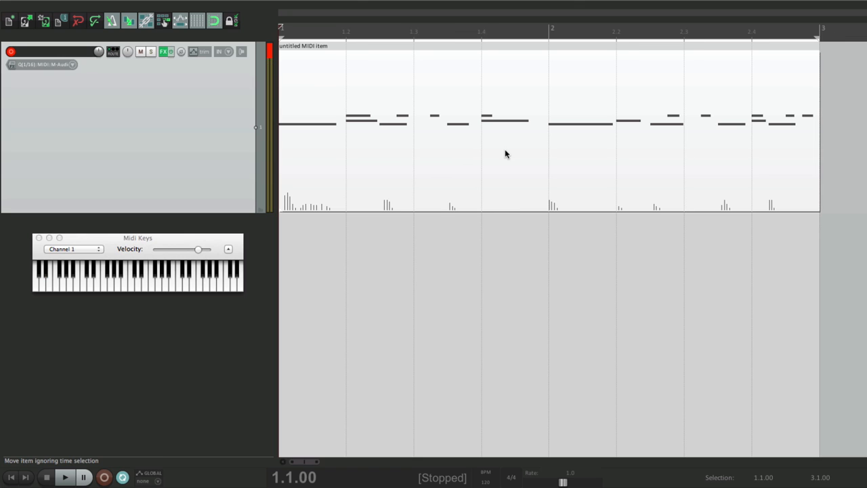
pyautogui.click(103, 477)
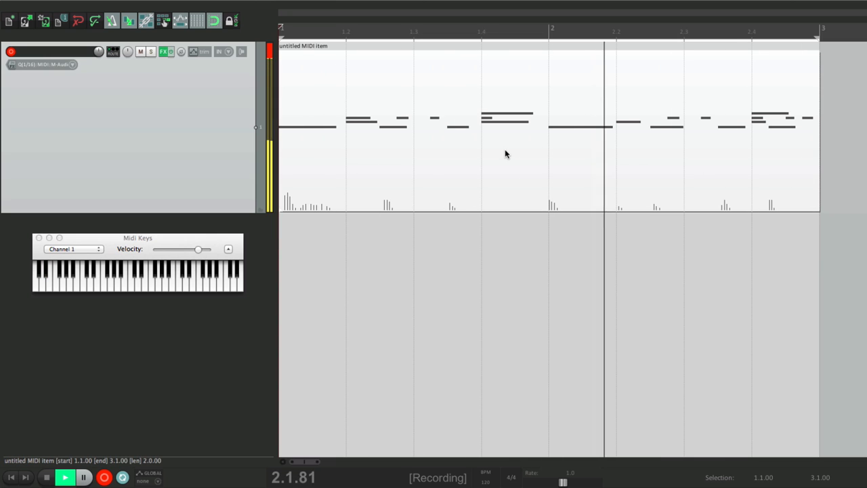
pyautogui.click(46, 477)
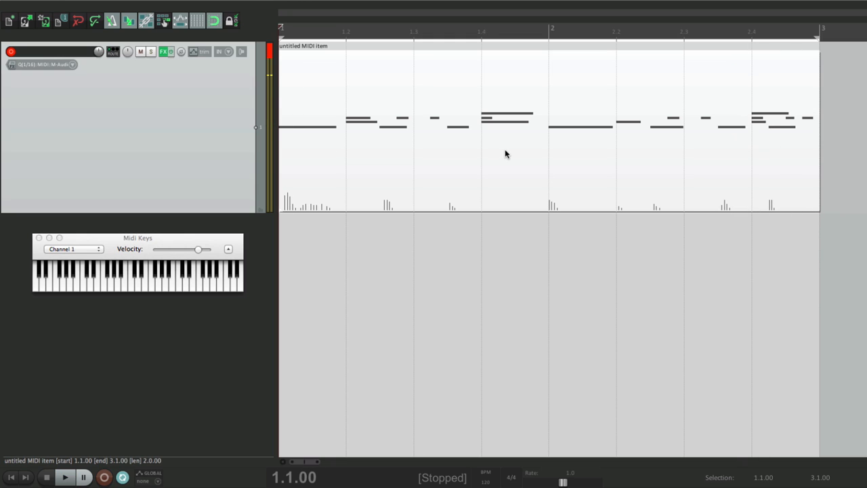
pyautogui.click(104, 477)
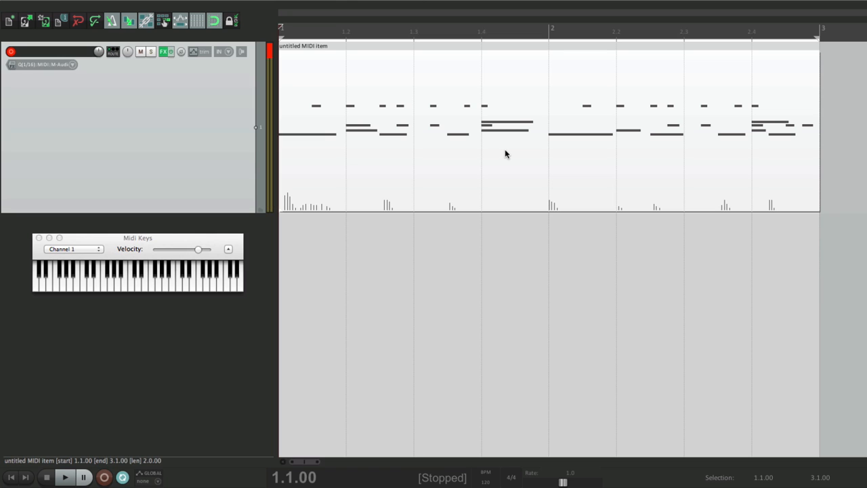
pyautogui.moveTo(444, 114)
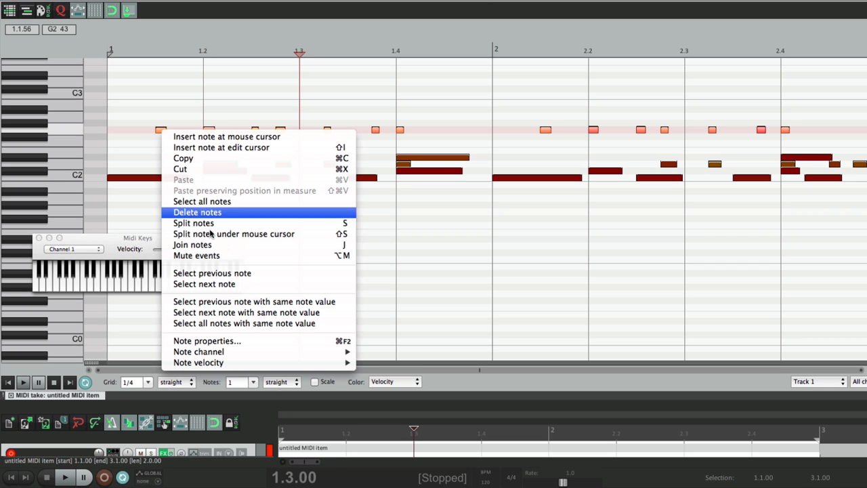
pyautogui.moveTo(197, 254)
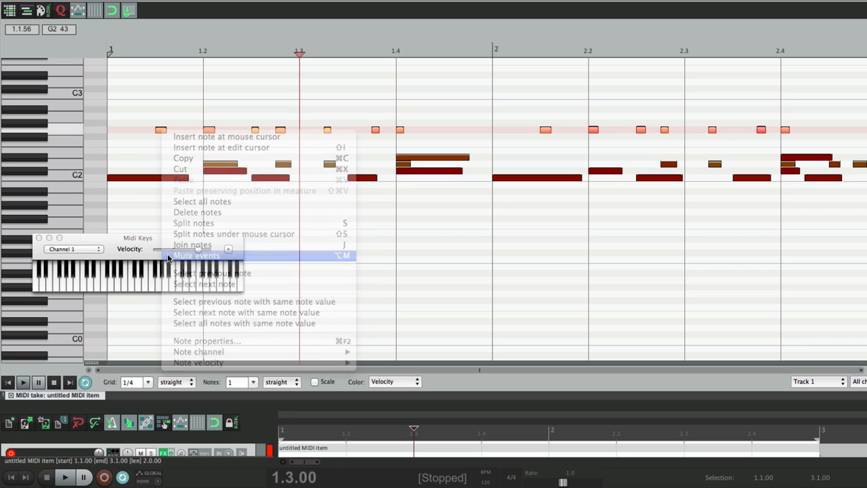
# Mute the selected upper-row hits, then bring up actions for the first-beat note.
pyautogui.click(197, 255)
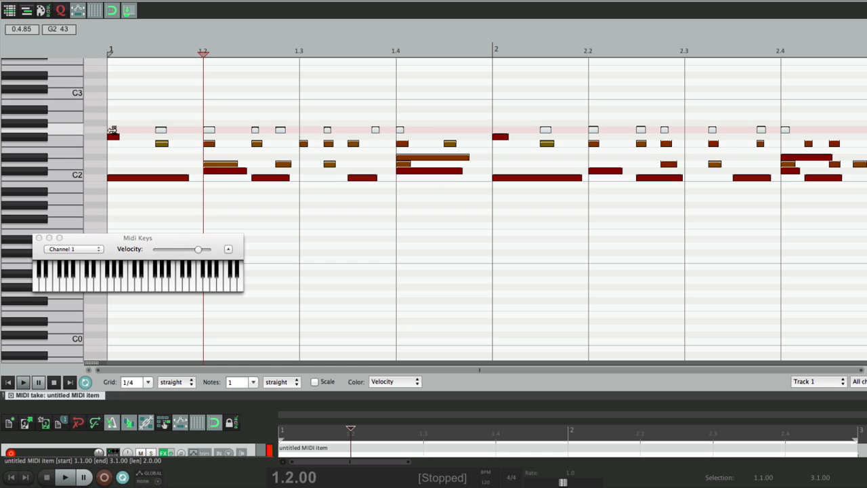
pyautogui.rightClick(113, 130)
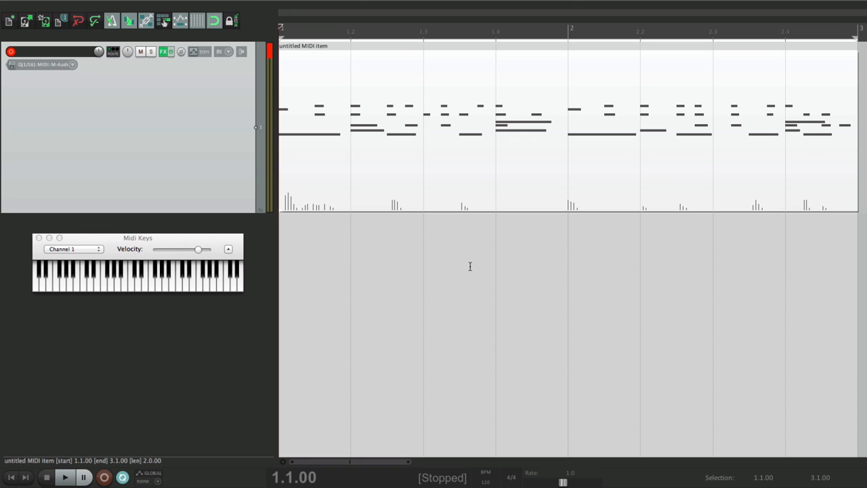
pyautogui.moveTo(370, 119)
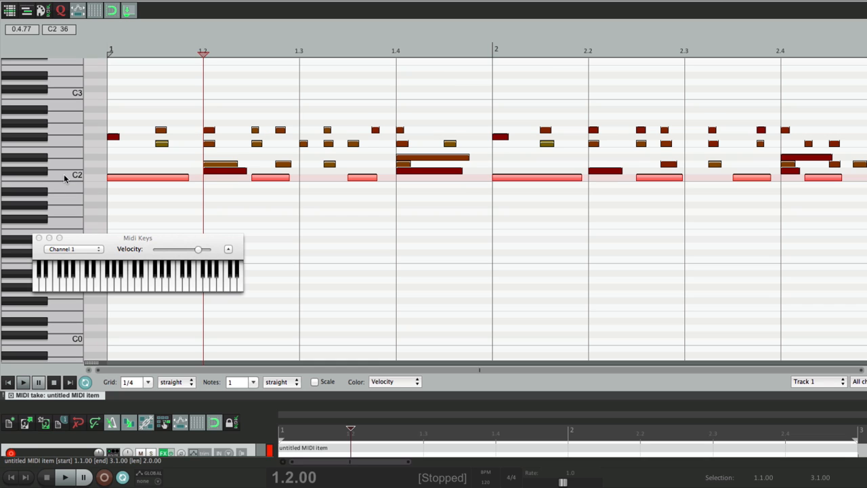
pyautogui.moveTo(150, 176)
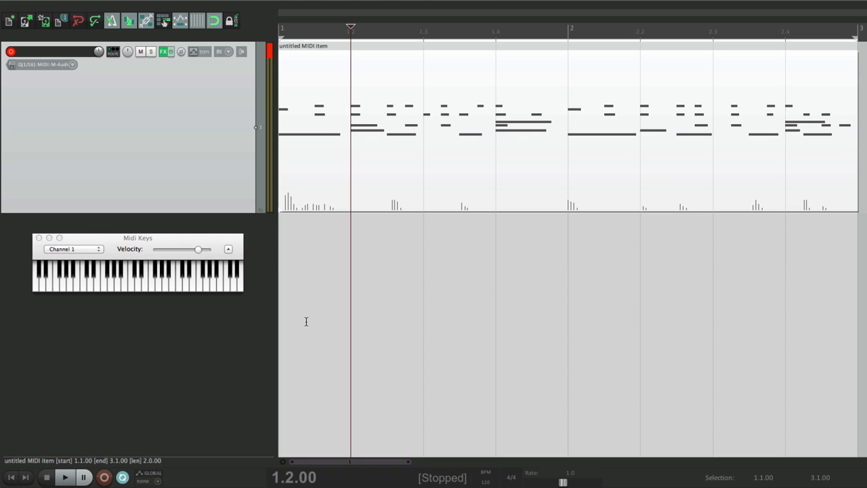
pyautogui.click(65, 476)
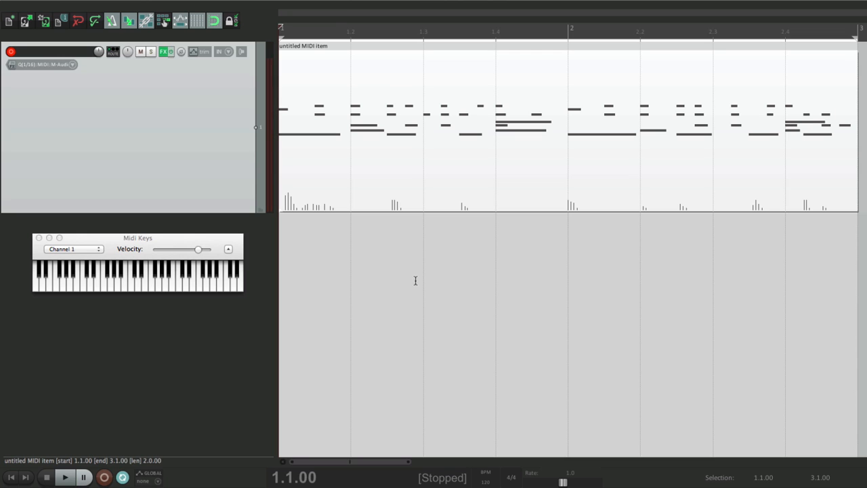
pyautogui.moveTo(444, 276)
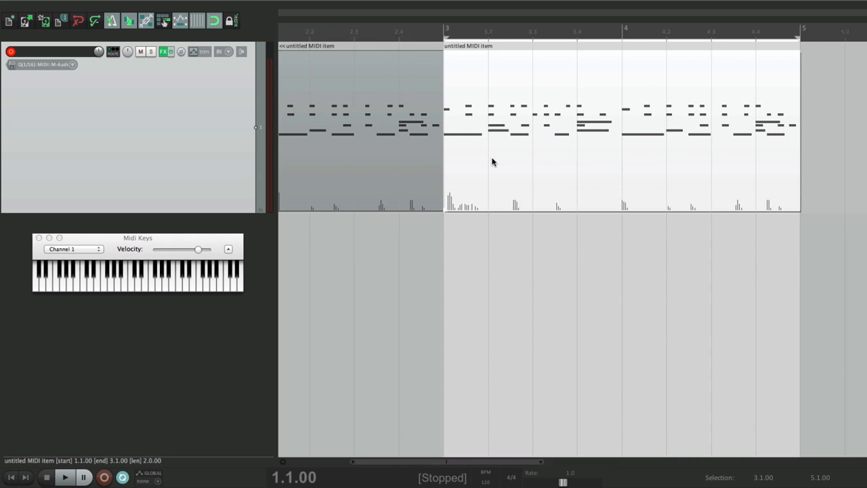
# Drag the copied two-bar loop so it starts at bar 3.
pyautogui.moveTo(493, 161); pyautogui.dragTo(377, 144)
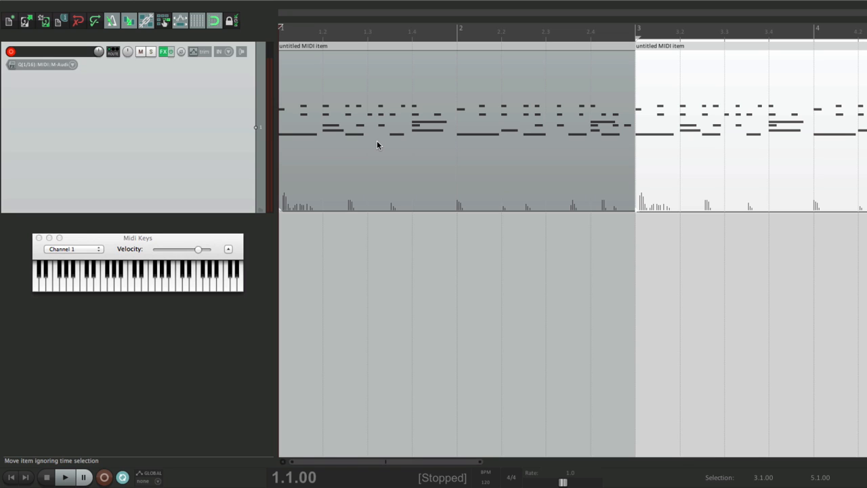